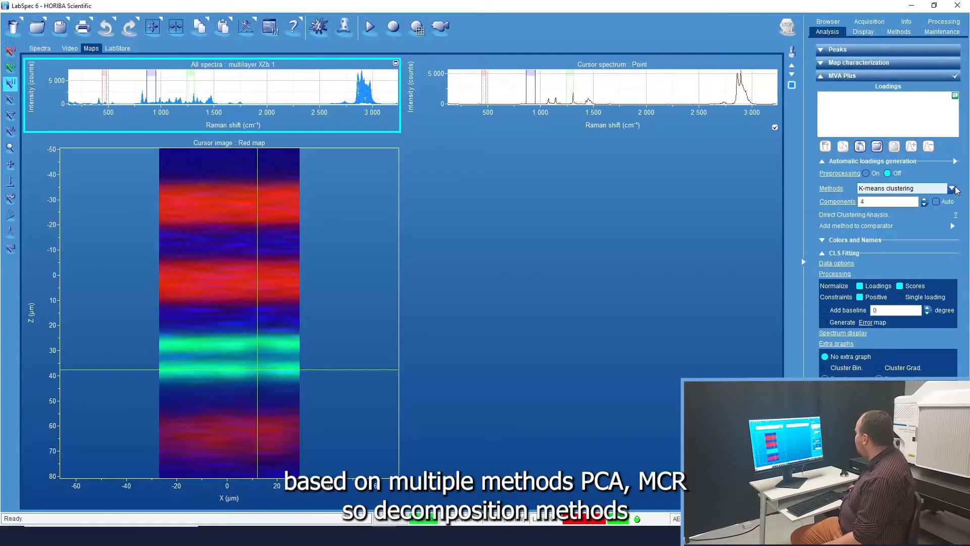
Run K-means clustering with 4 components to generate loadings and a cluster map
click(956, 188)
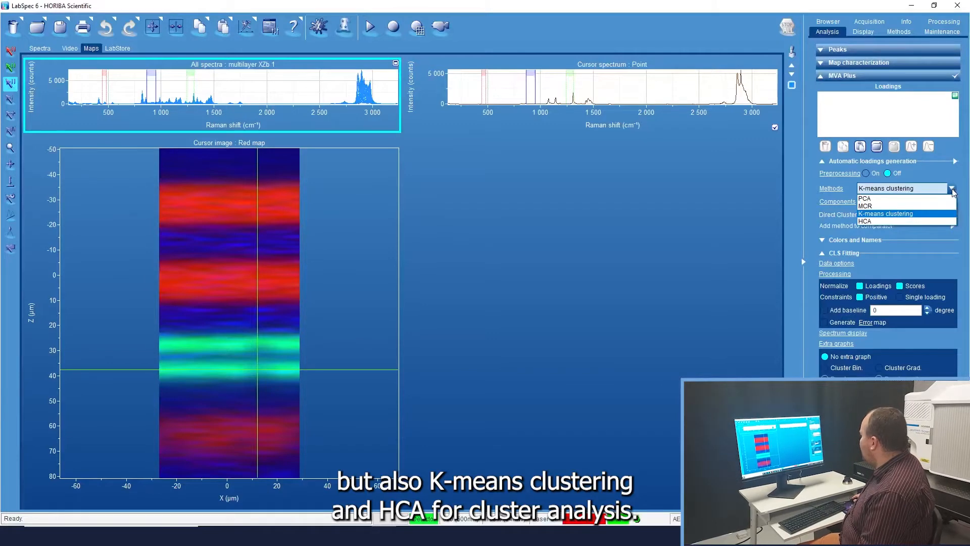
click(885, 213)
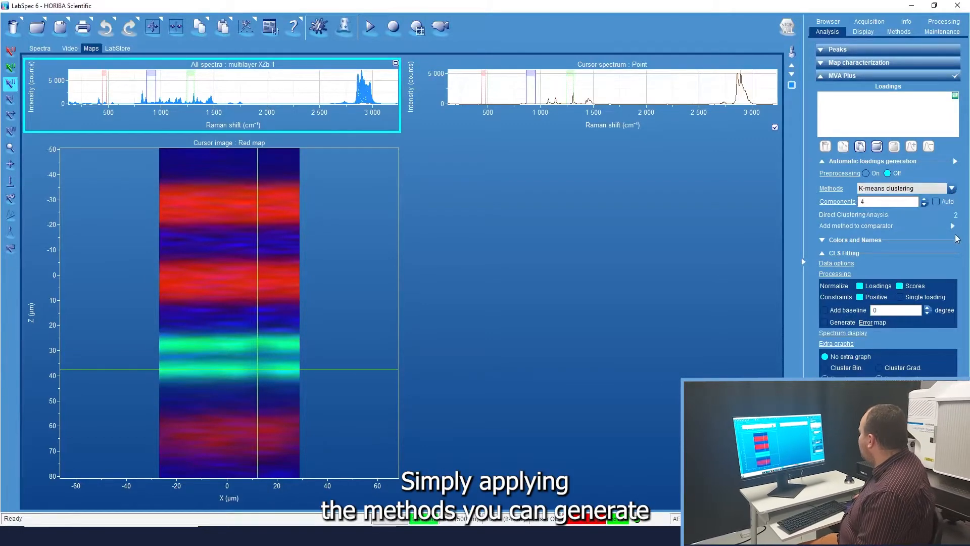
mouse_move(954, 162)
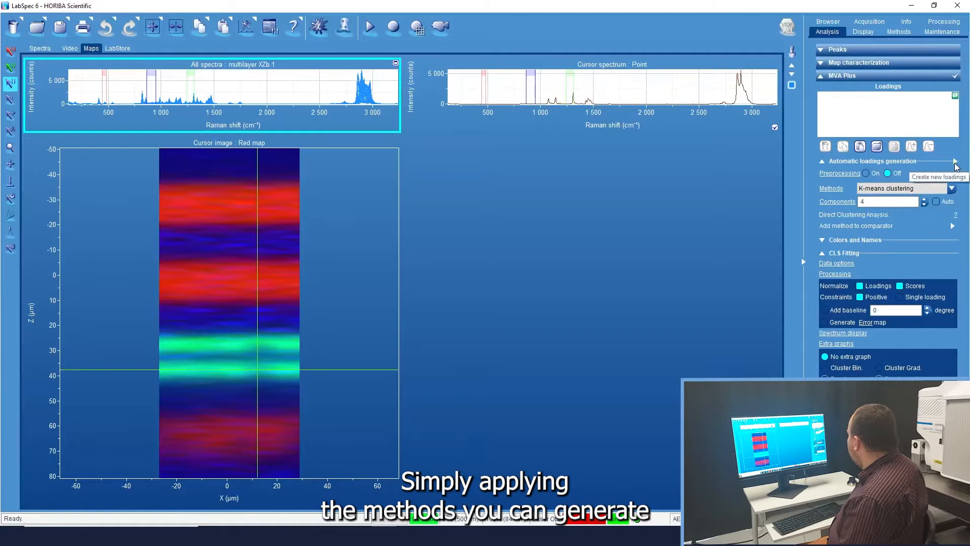
click(954, 162)
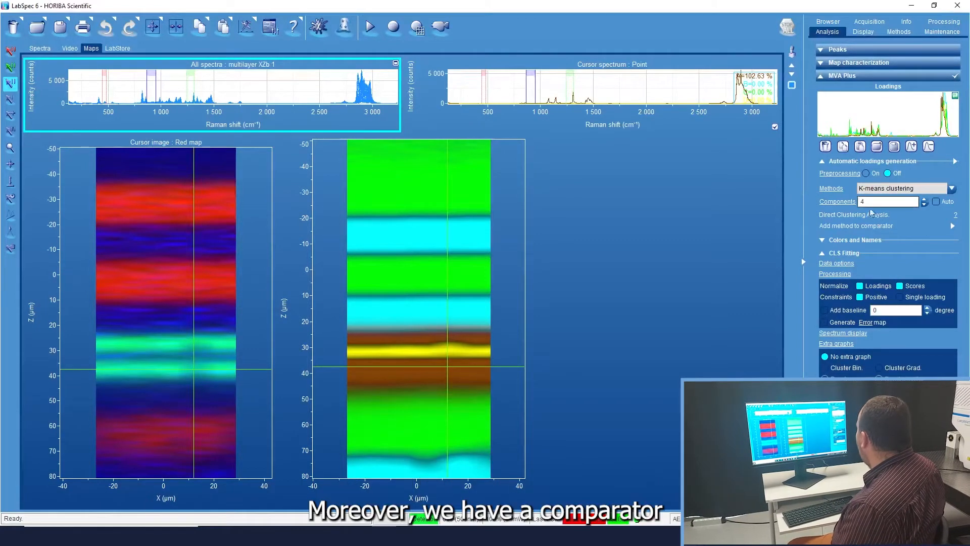
mouse_move(951, 226)
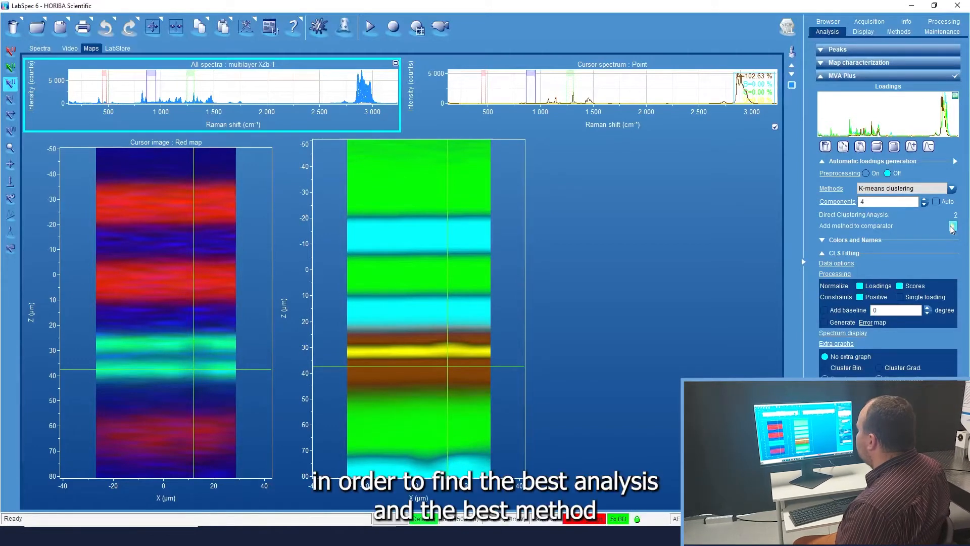
Add the K-means cluster map to the CLS Comparator
click(952, 226)
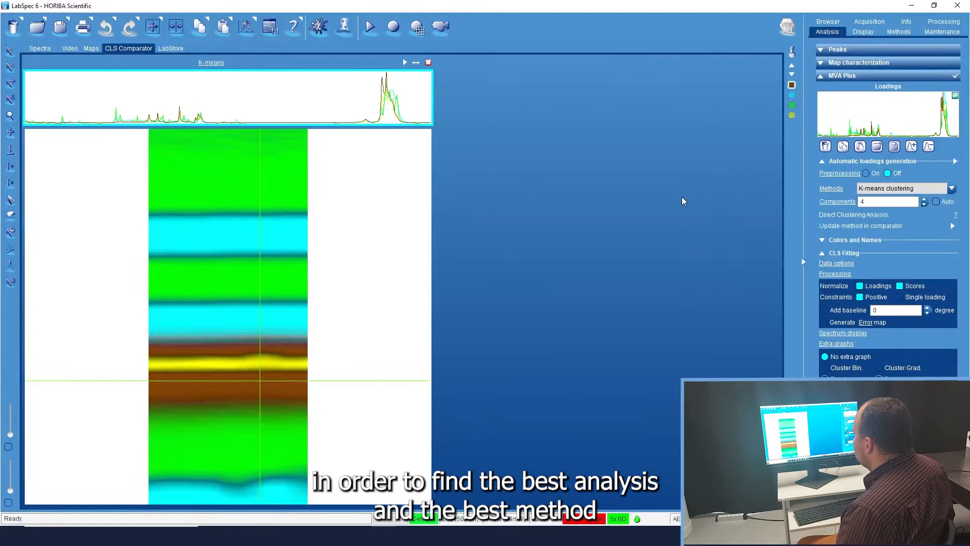
mouse_move(661, 210)
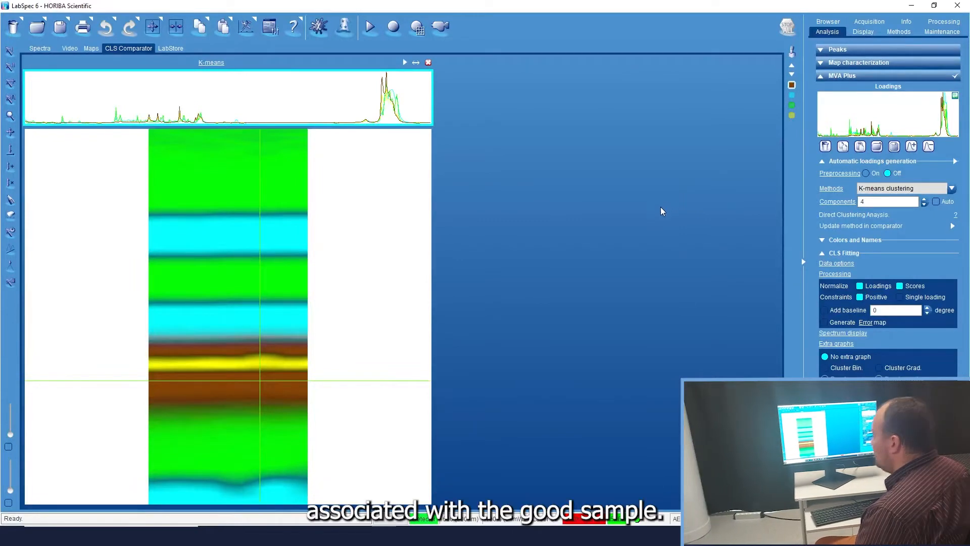
mouse_move(432, 220)
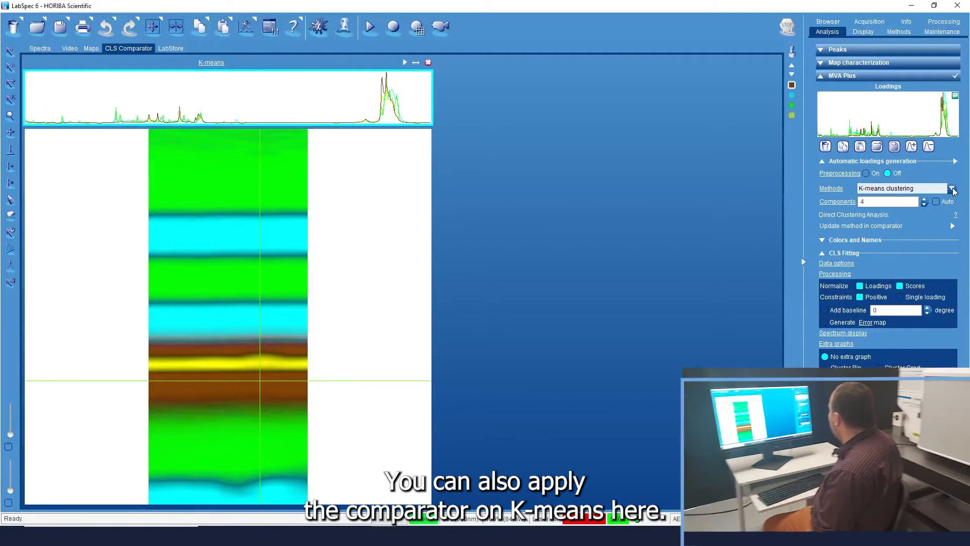
Switch the method to MCR and add it to the comparator beside K-means
click(951, 188)
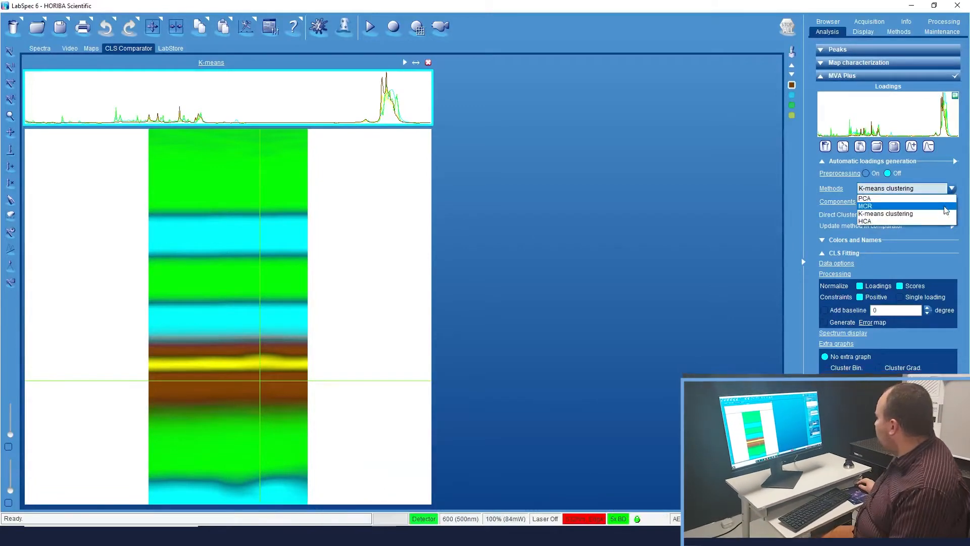
click(865, 205)
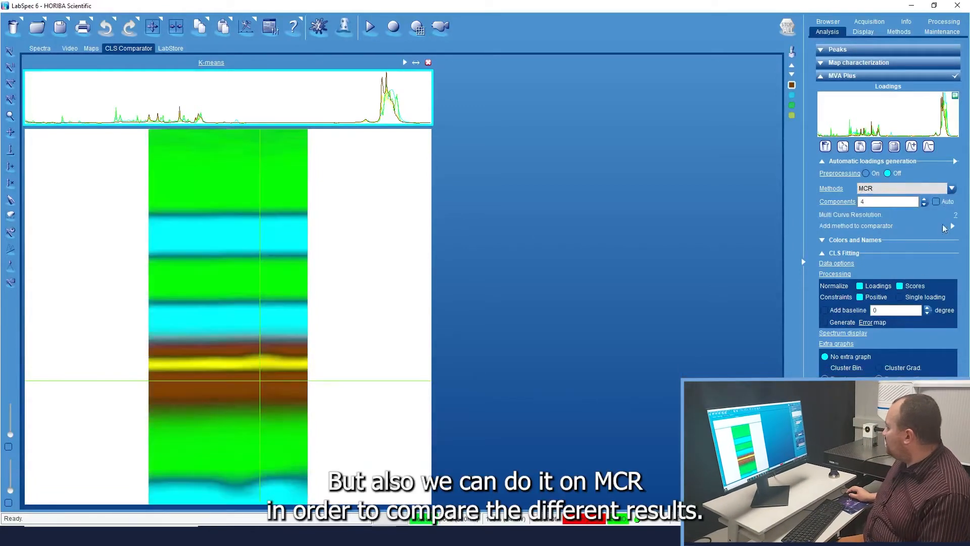
click(953, 225)
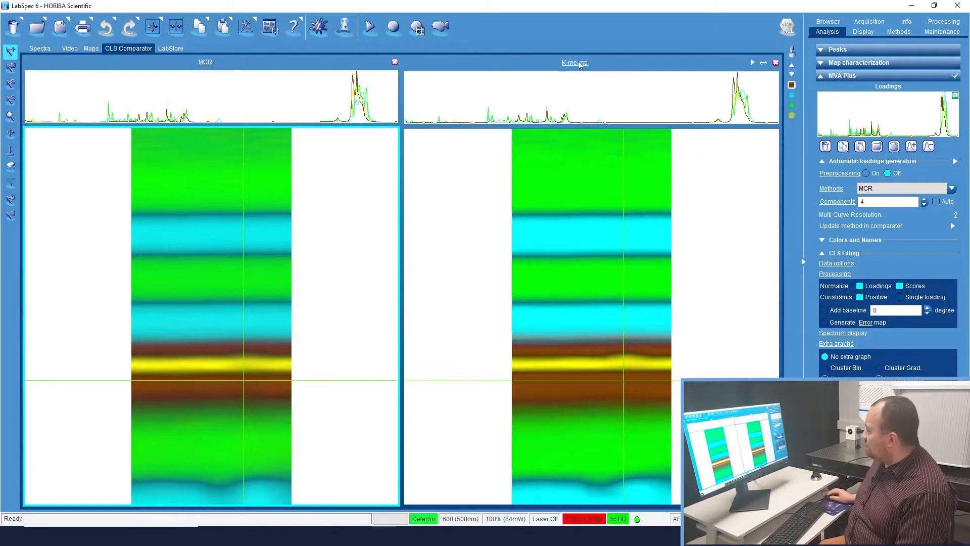
mouse_move(598, 70)
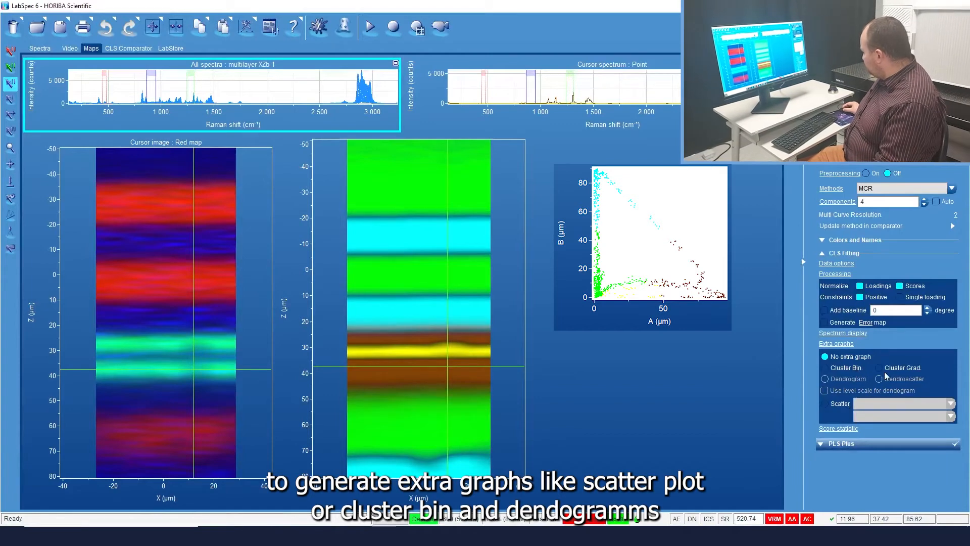
Review the Extra graphs options and expand the PLS Plus calibration panel
click(824, 379)
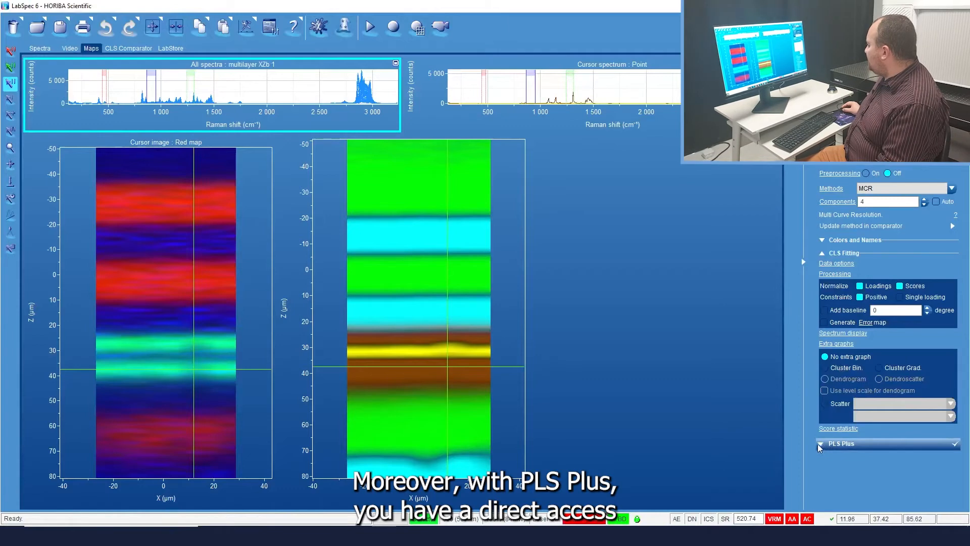
click(841, 443)
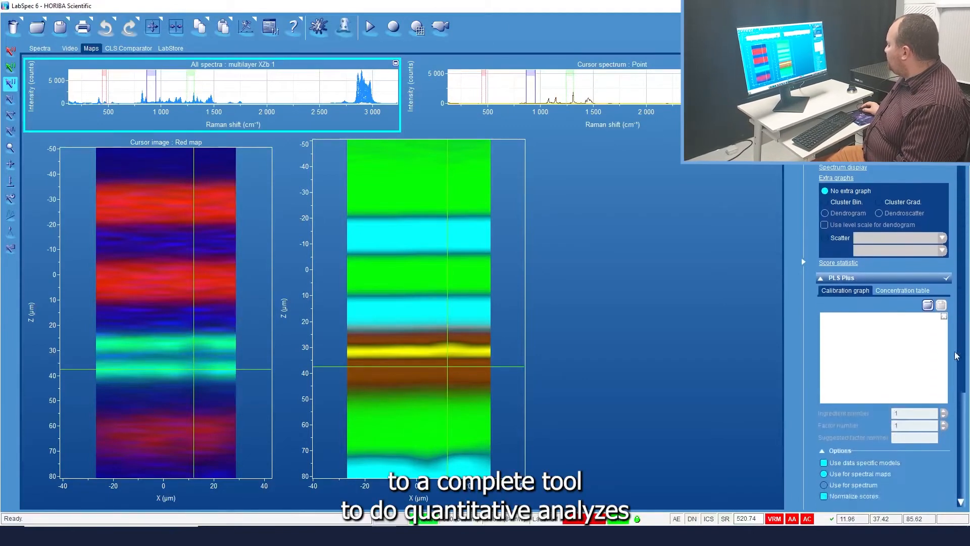